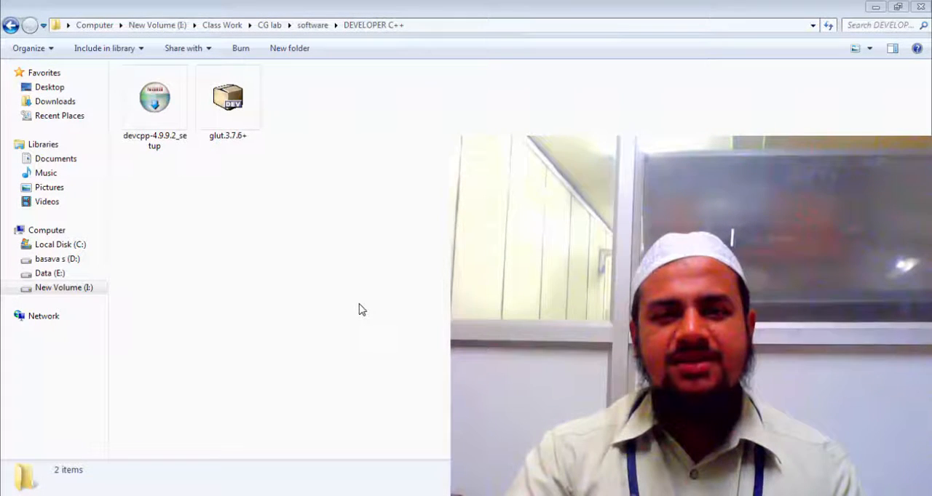
mouse_move(446, 303)
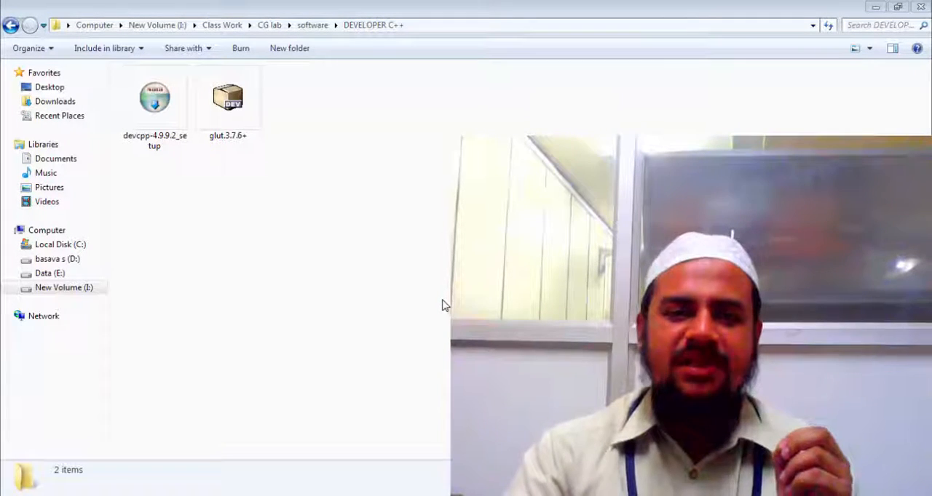
- Launch the Dev-C++ installer with English as the setup language
click(155, 99)
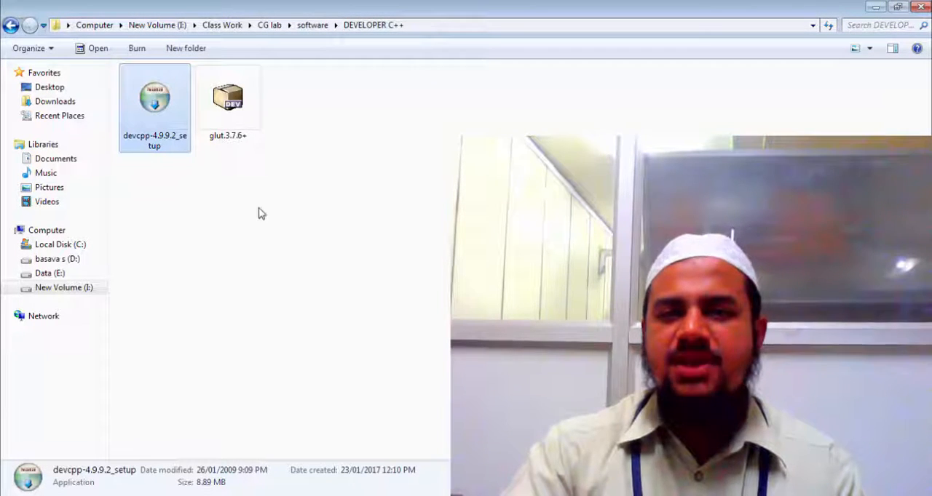
mouse_move(348, 263)
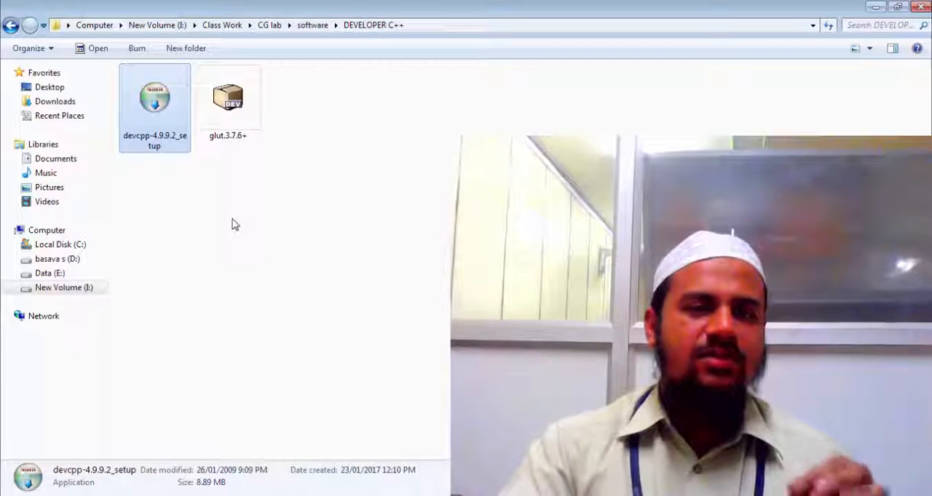
mouse_move(419, 262)
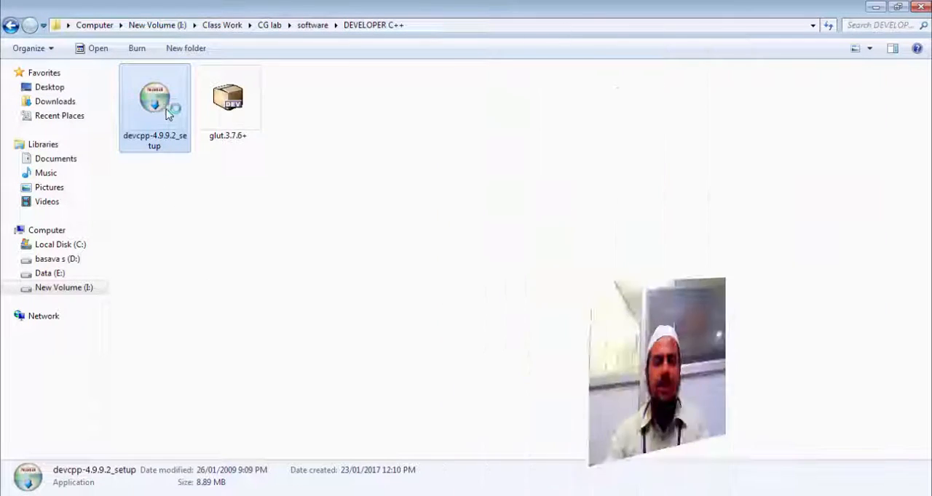
double_click(154, 96)
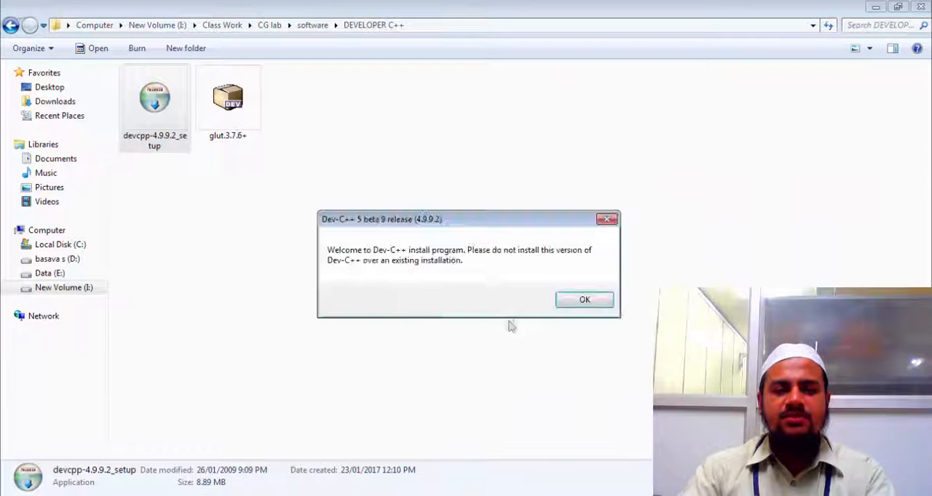
mouse_move(585, 299)
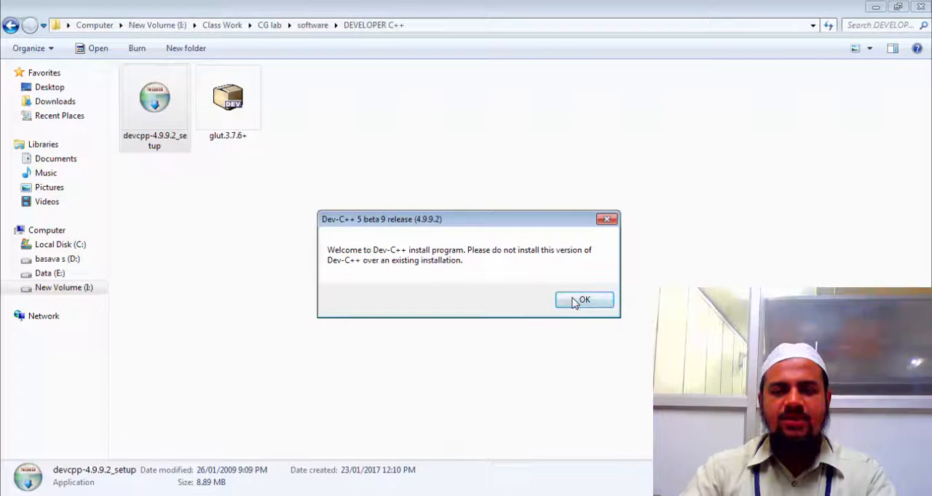
click(584, 299)
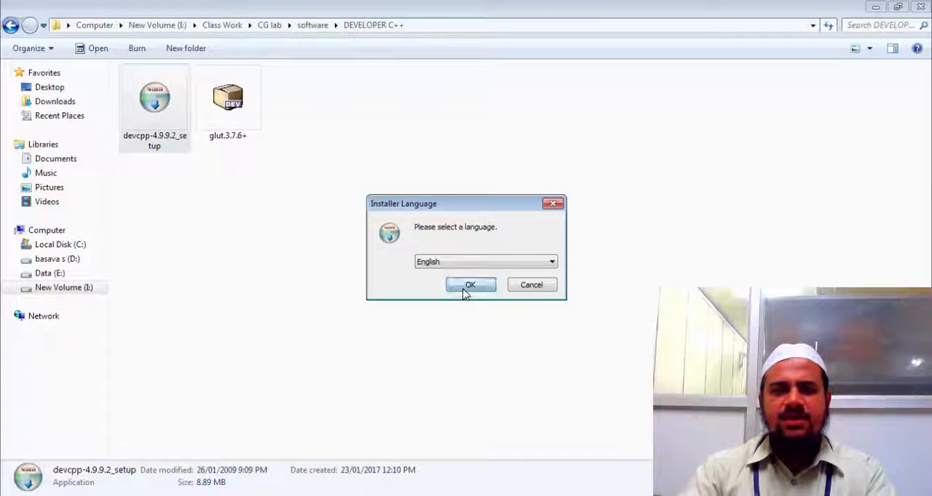
click(468, 286)
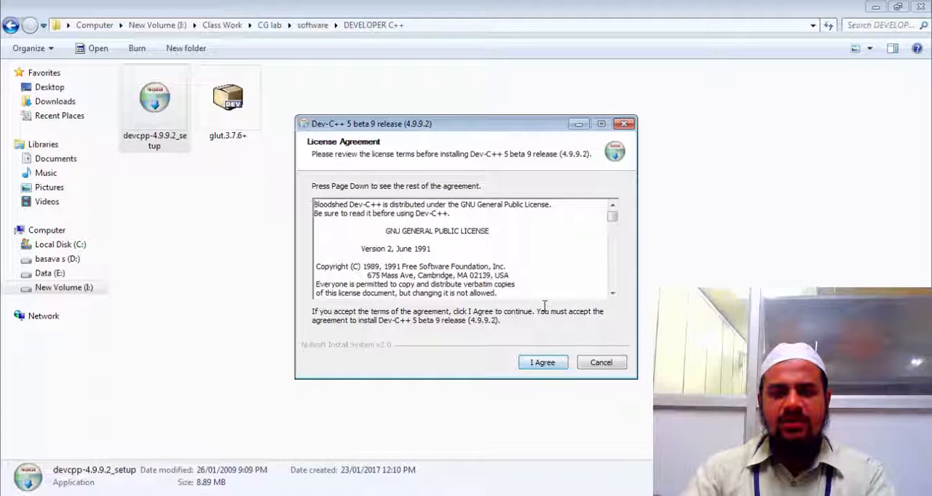
- Accept the license and review the Full component set (59.2 MB)
click(542, 362)
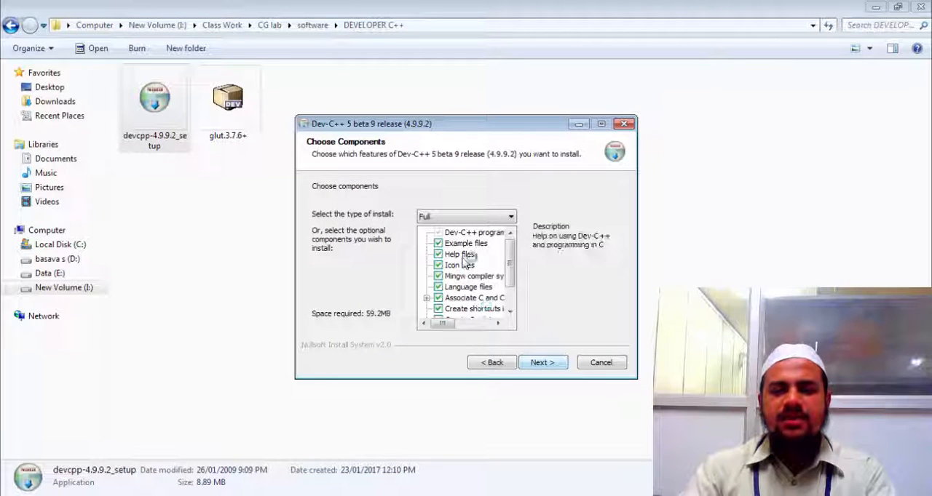
scroll(down, 3)
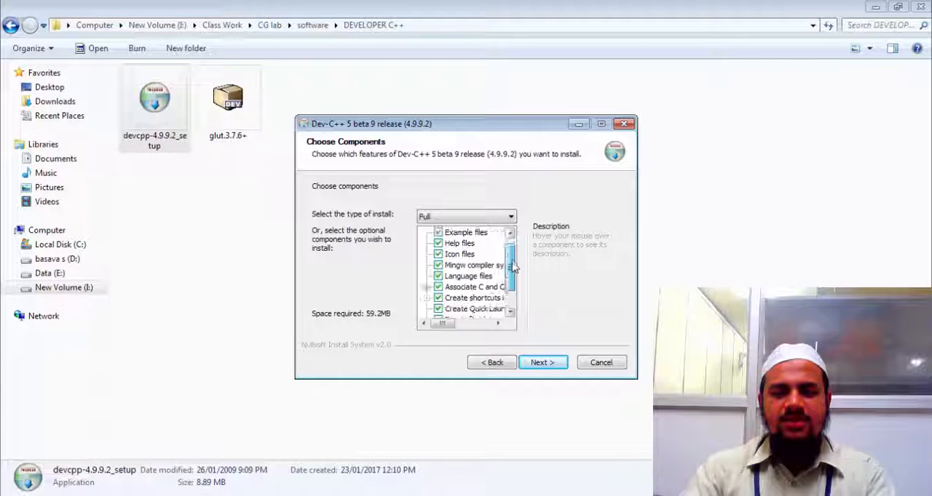
scroll(up, 3)
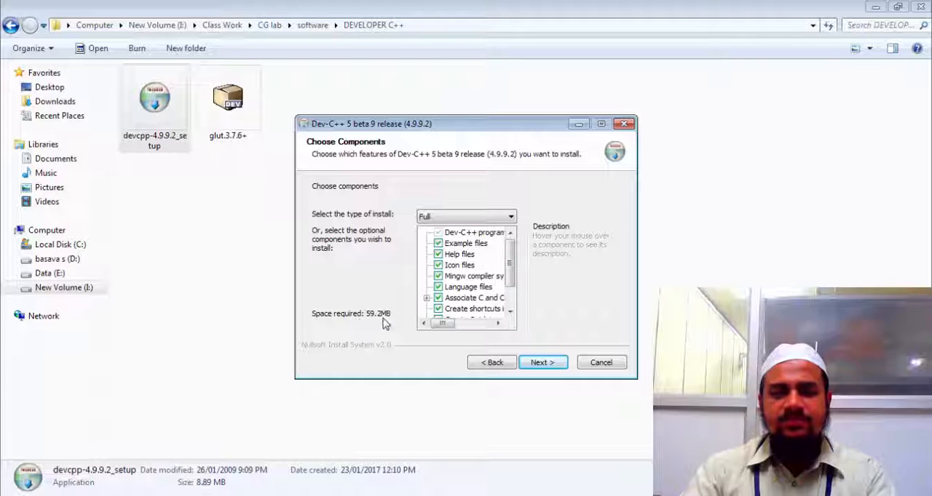
mouse_move(437, 370)
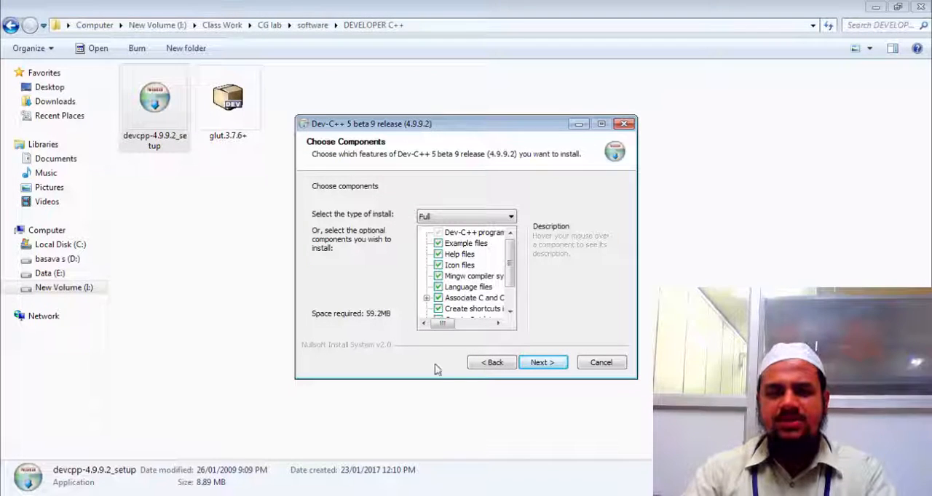
- Install Dev-C++ into the default destination folder
click(542, 362)
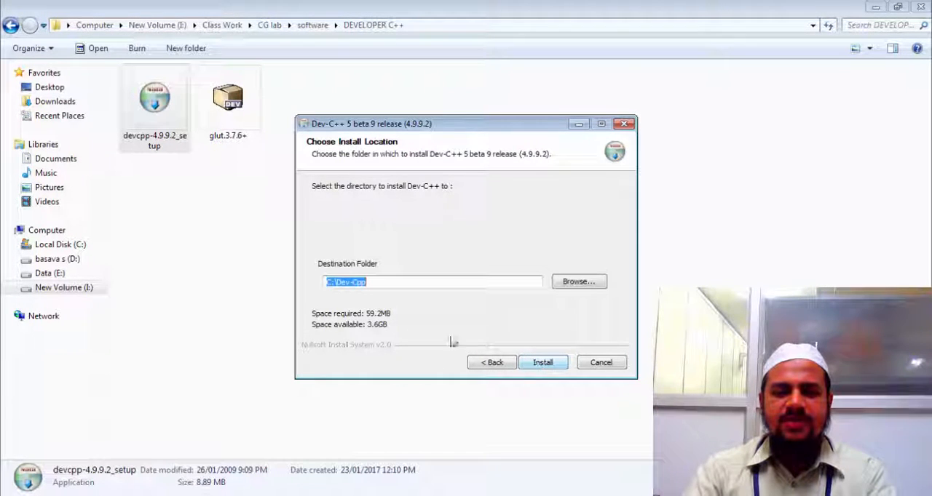
mouse_move(579, 282)
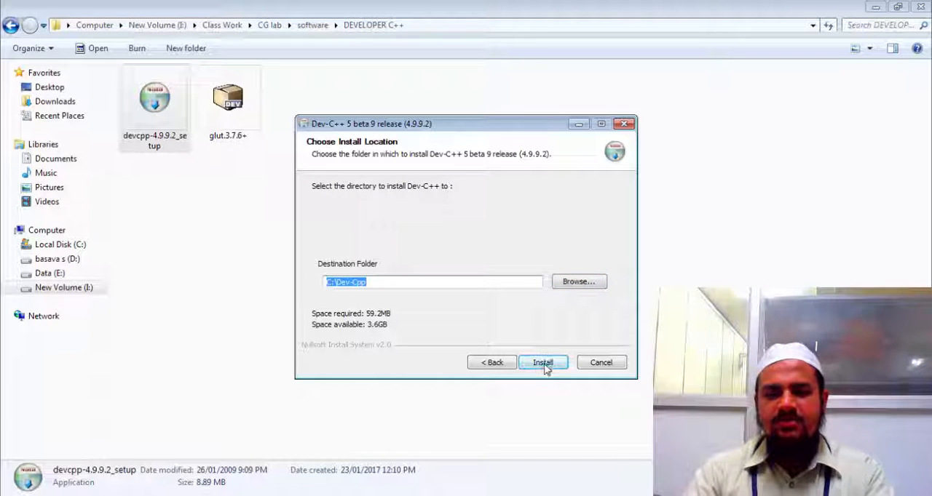
click(541, 362)
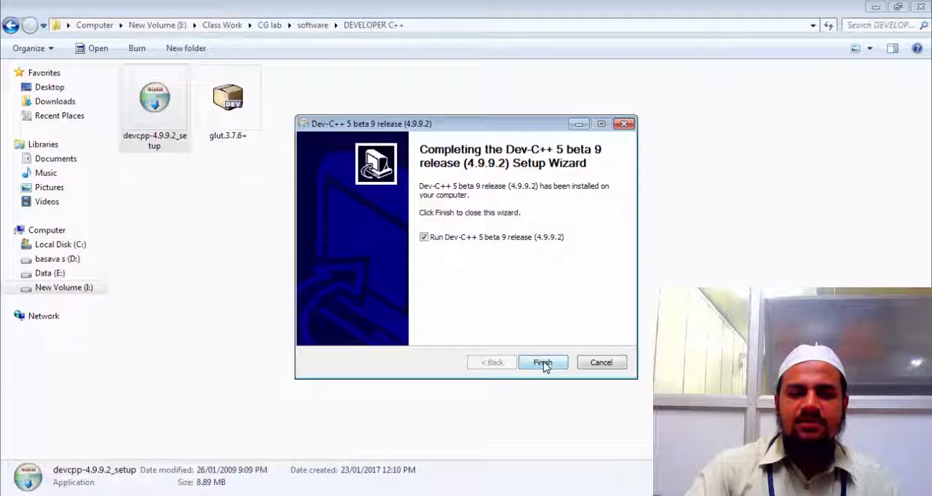
- Finish setup with Run Dev-C++ checked so the IDE splash loads
click(541, 362)
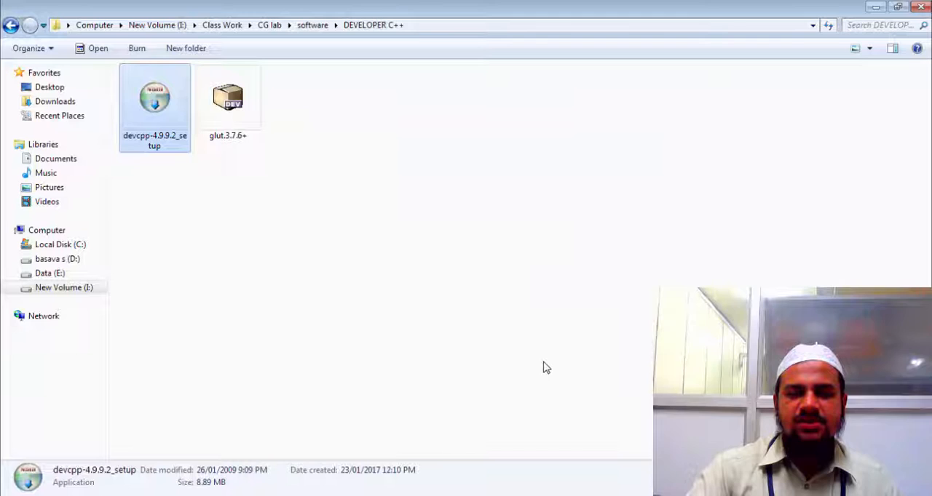
double_click(154, 102)
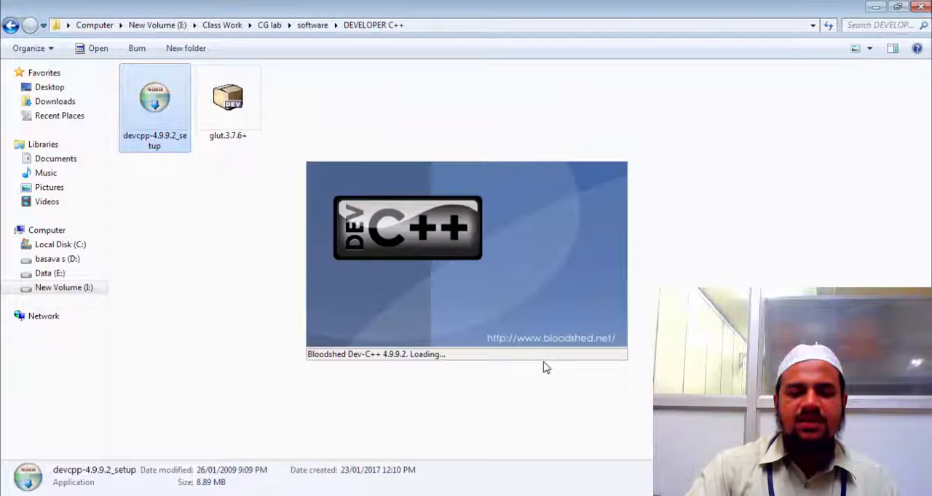
mouse_move(410, 364)
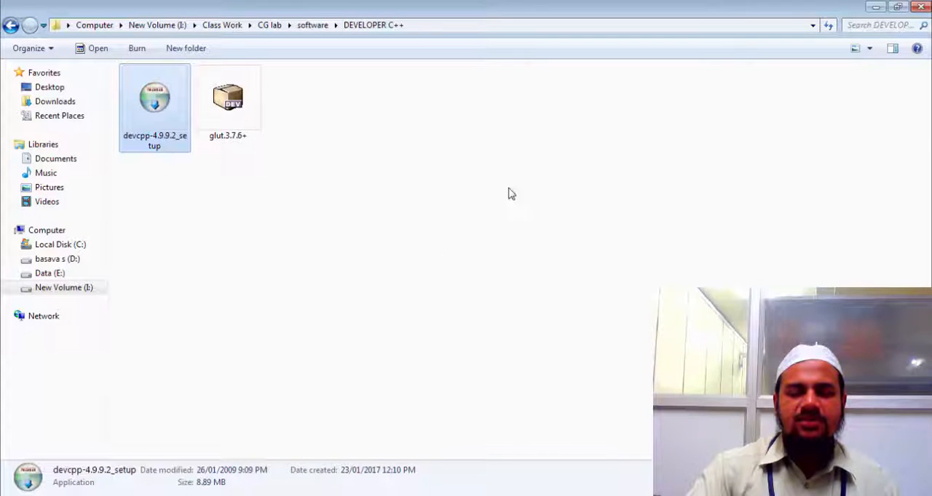
mouse_move(470, 278)
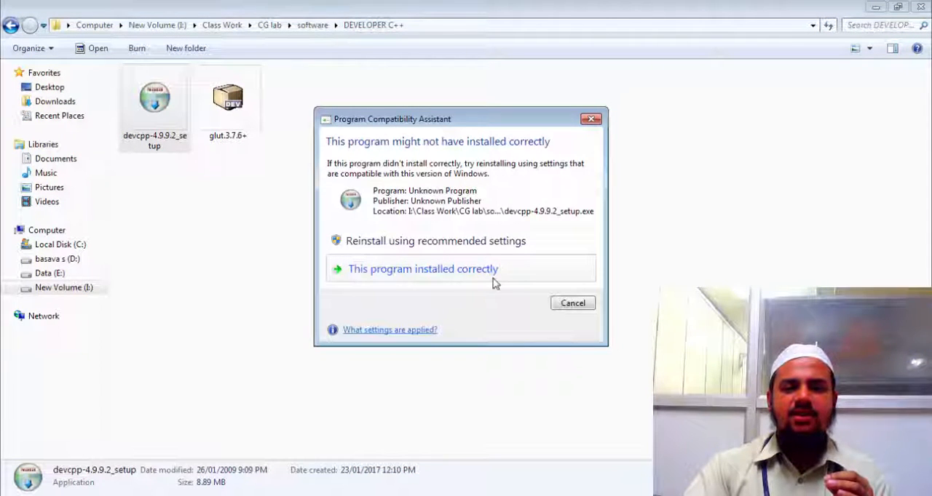
- Confirm the install succeeded, add the glut.3.7.6+ package via Package Manager, then close it
click(422, 268)
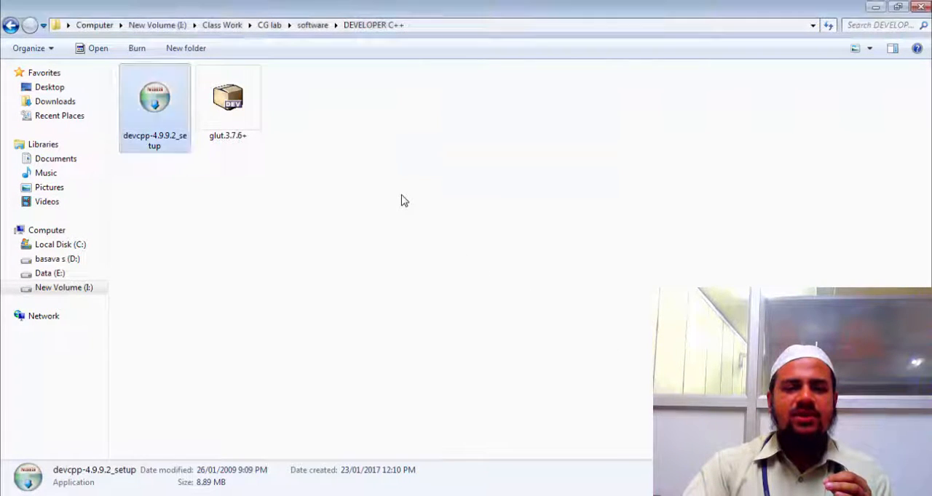
click(357, 188)
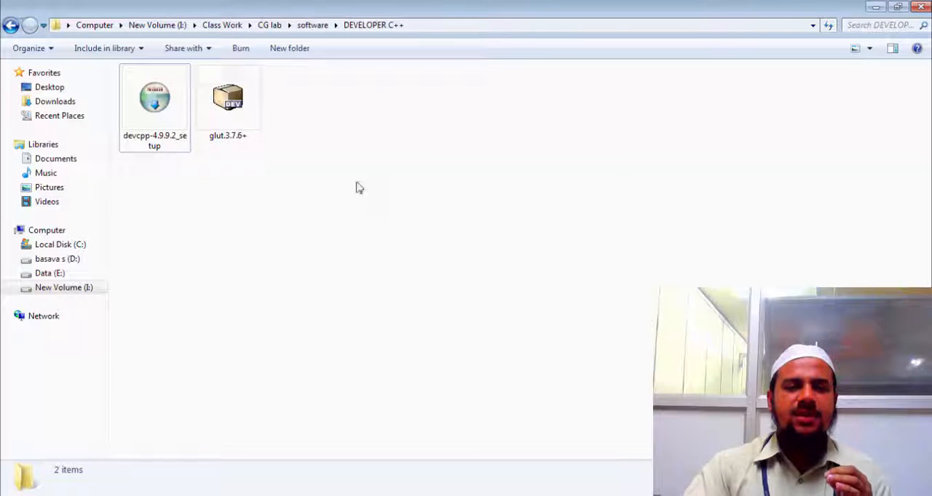
mouse_move(282, 150)
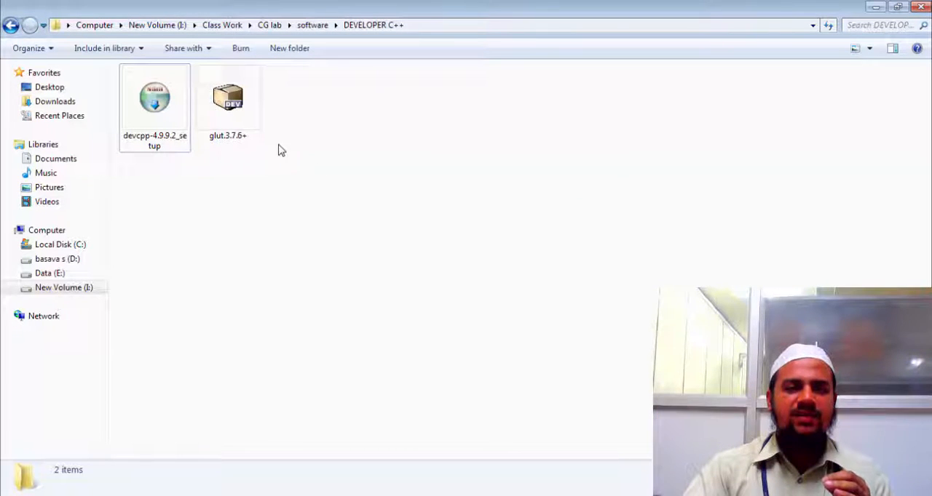
click(227, 99)
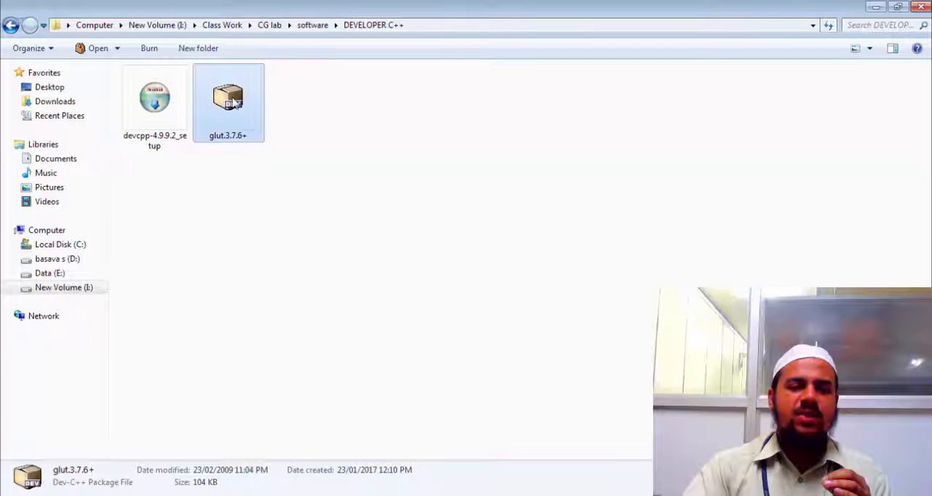
double_click(227, 99)
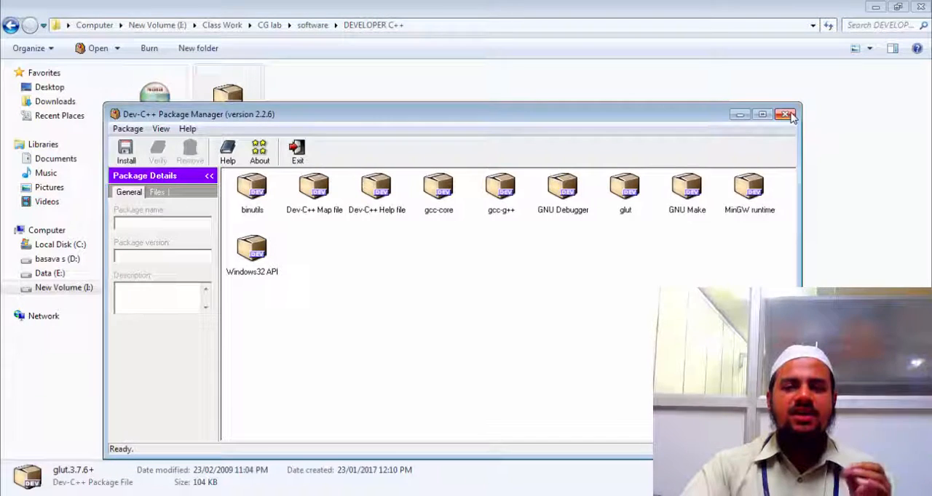
click(786, 113)
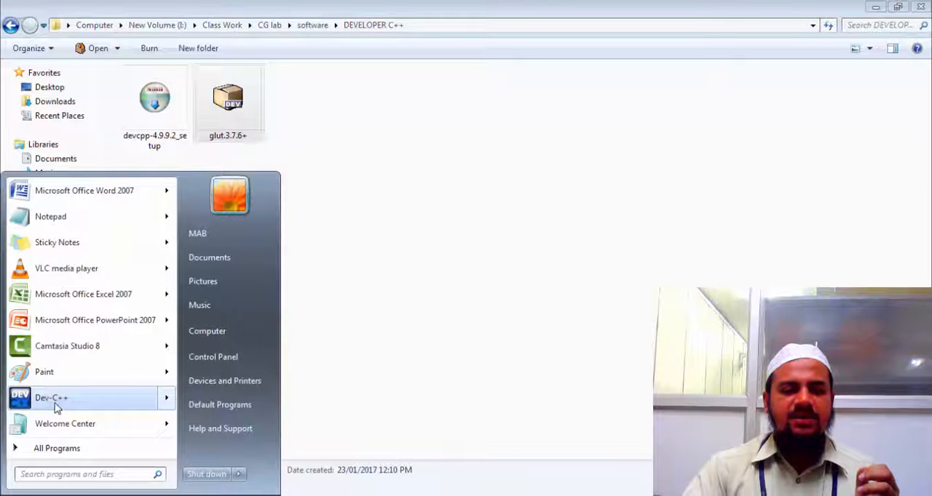
- Launch Dev-C++ from the Start menu and begin a new project via File > New > Project
click(51, 398)
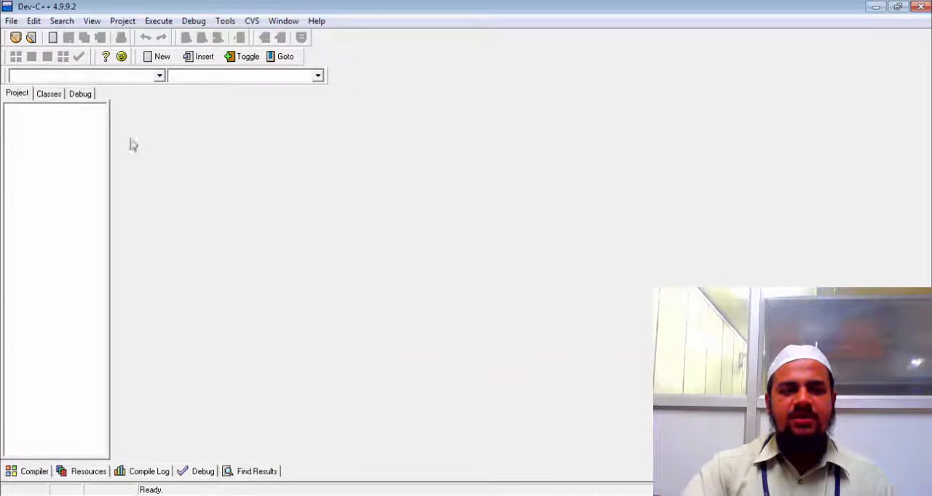
click(12, 21)
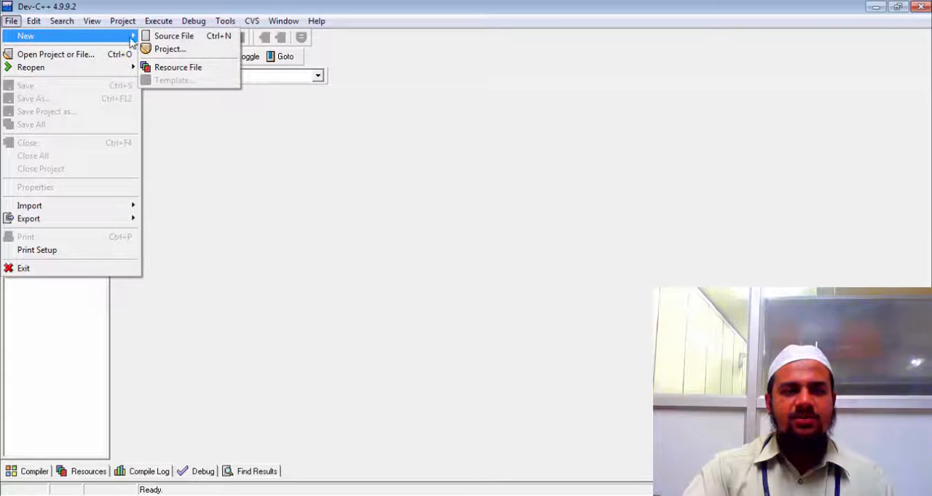
click(170, 50)
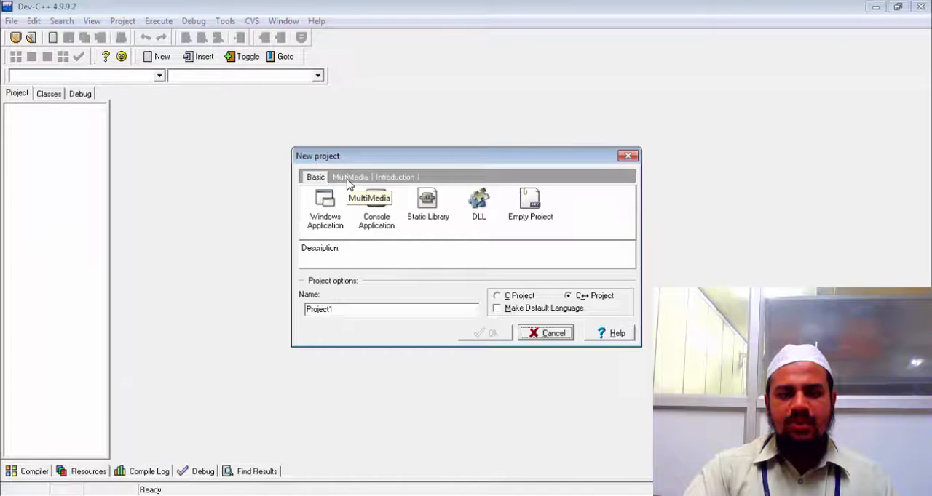
- Create a MultiMedia glut project named 'test' in place of Project1
click(349, 177)
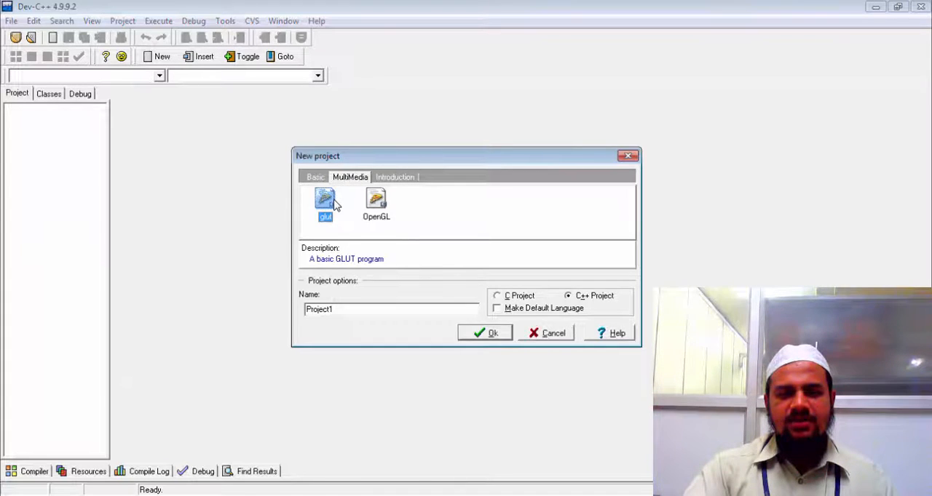
mouse_move(430, 208)
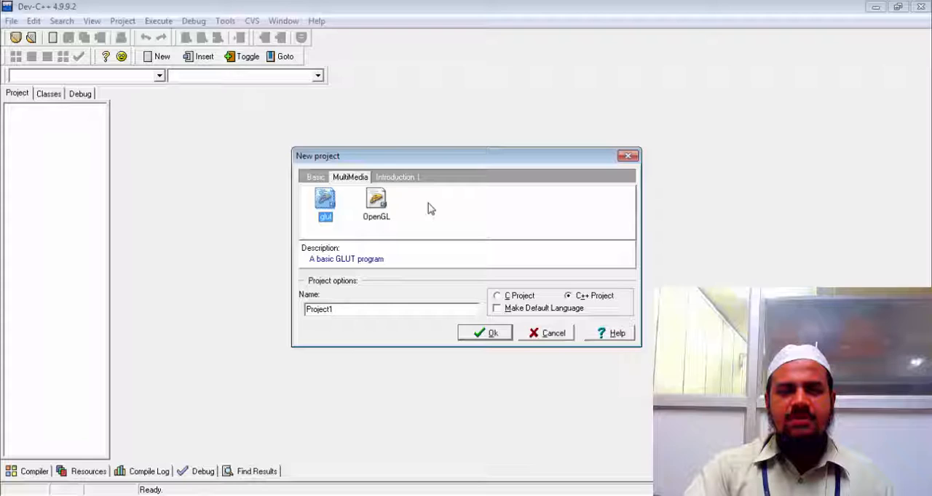
click(325, 207)
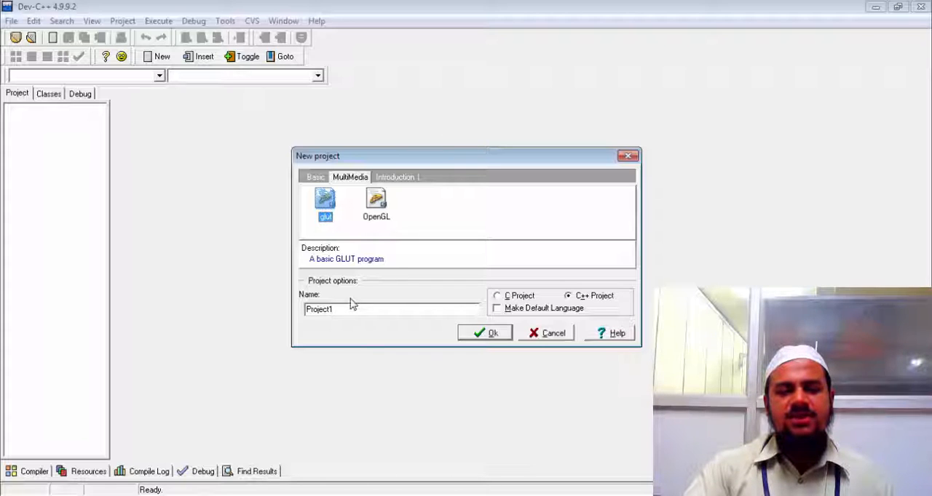
triple_click(392, 309)
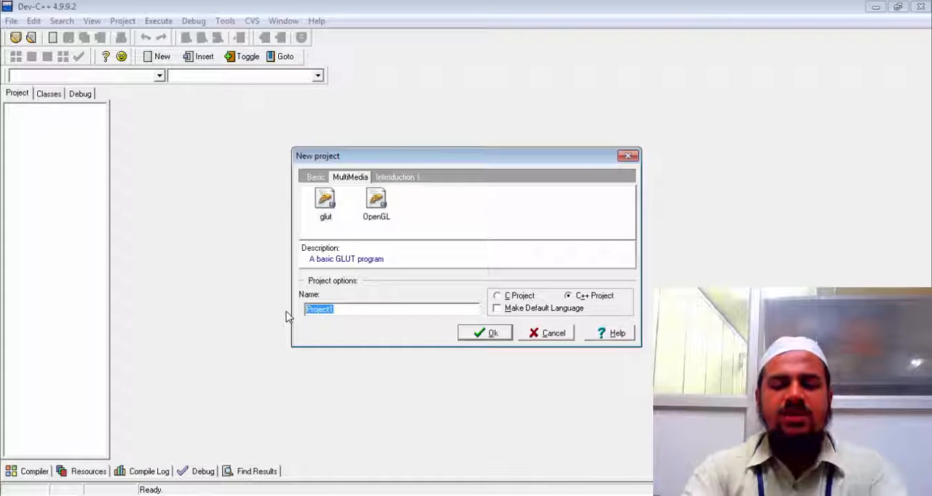
text(test)
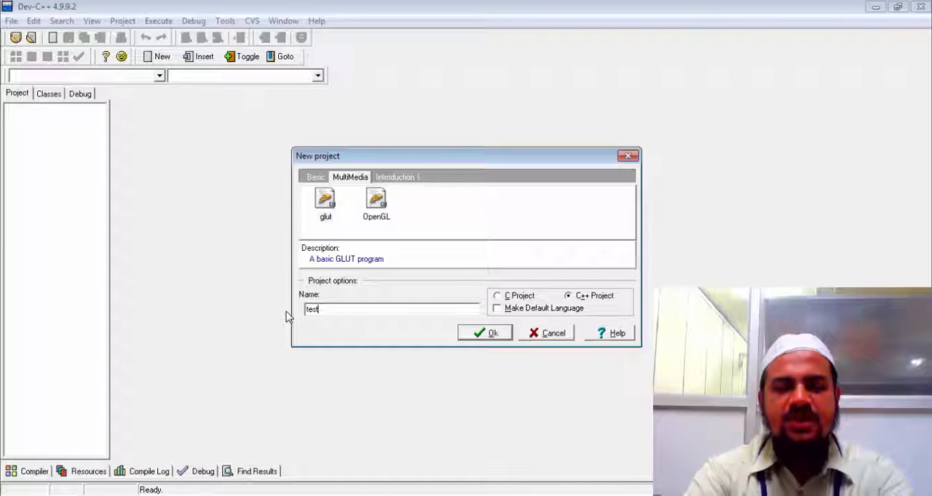
click(553, 332)
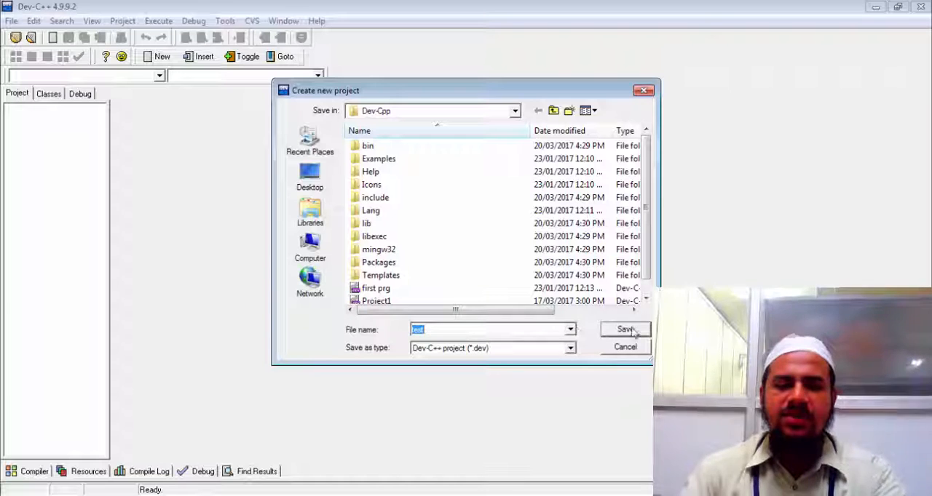
- Save the test project file and start compiling it via Execute > Compile
click(623, 329)
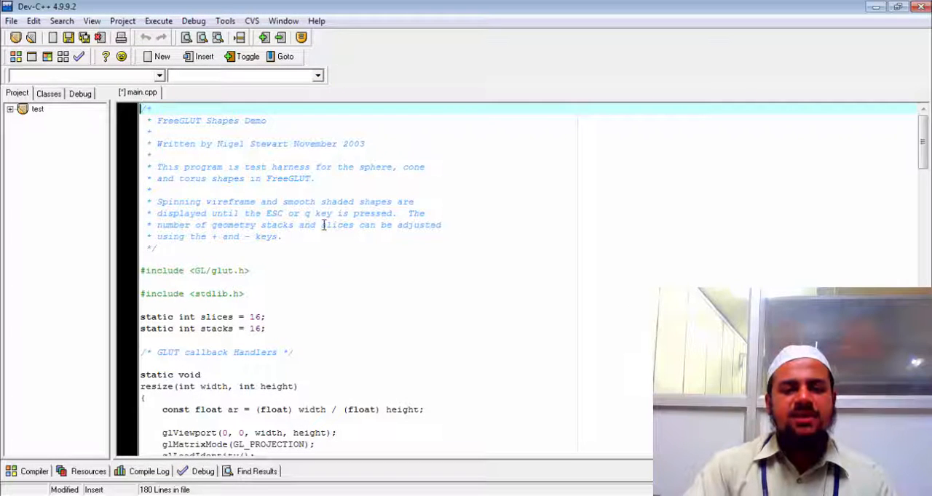
mouse_move(545, 231)
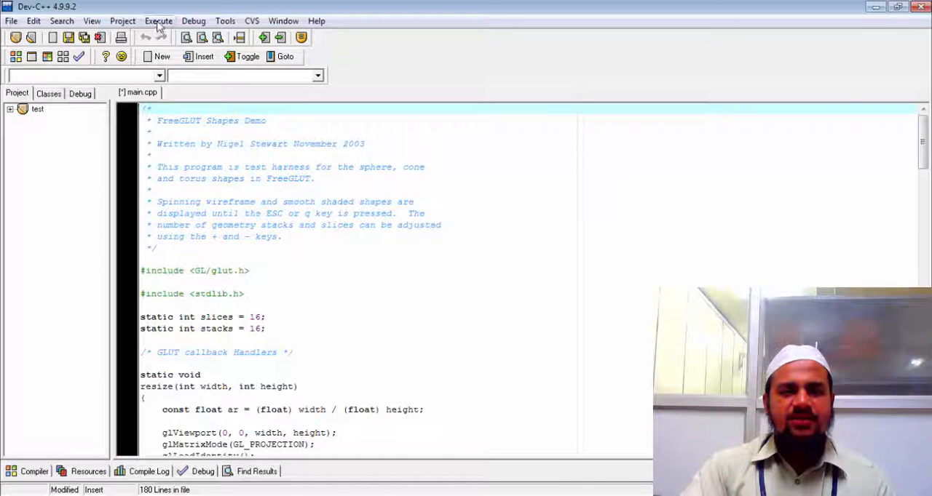
click(158, 21)
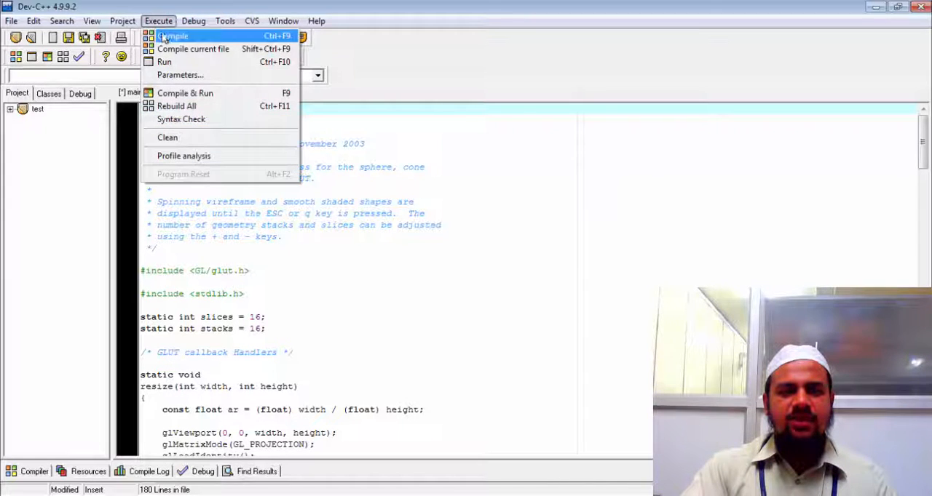
click(173, 37)
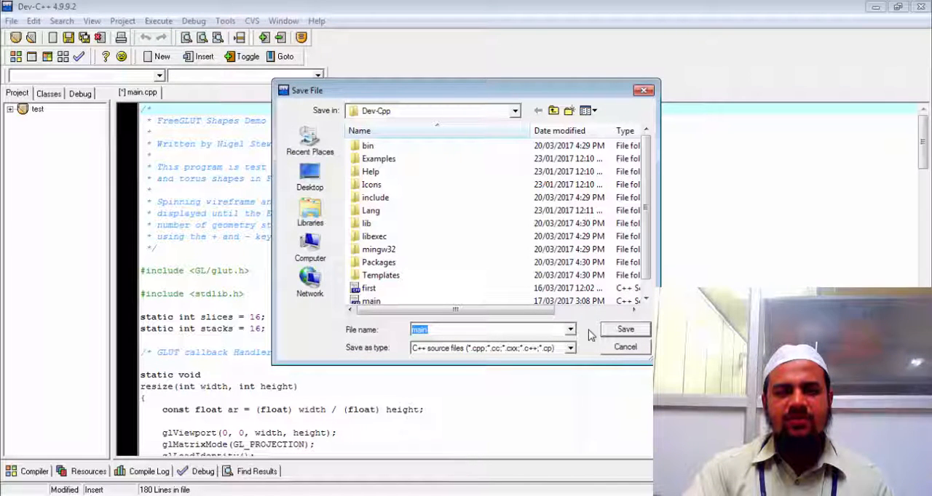
- Save main.cpp over the existing file and finish the compile with zero errors
click(623, 329)
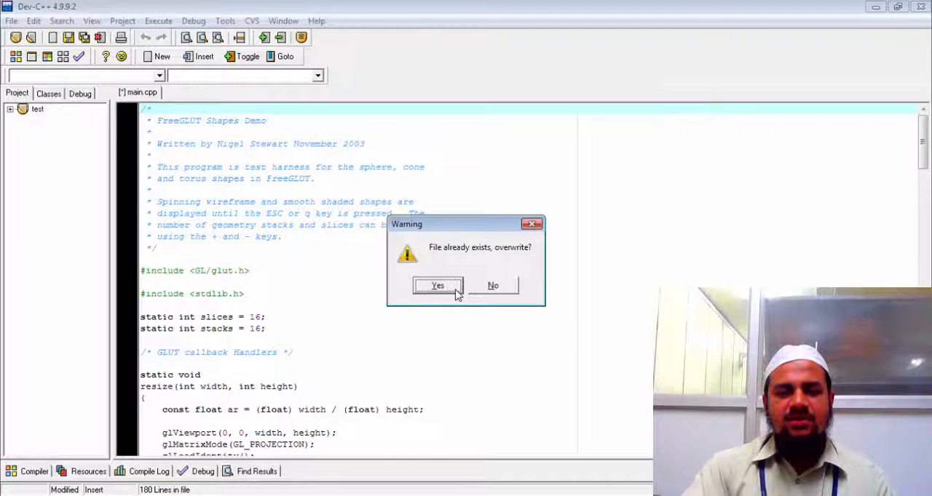
click(436, 286)
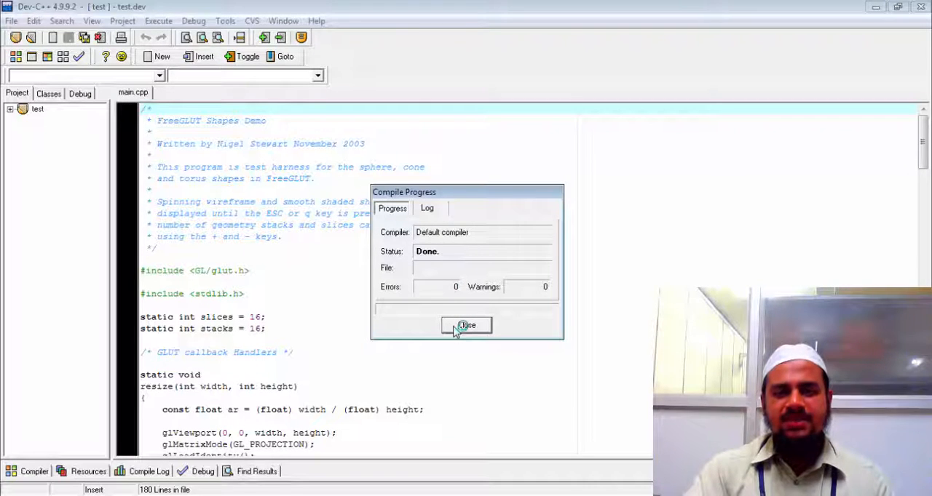
click(466, 327)
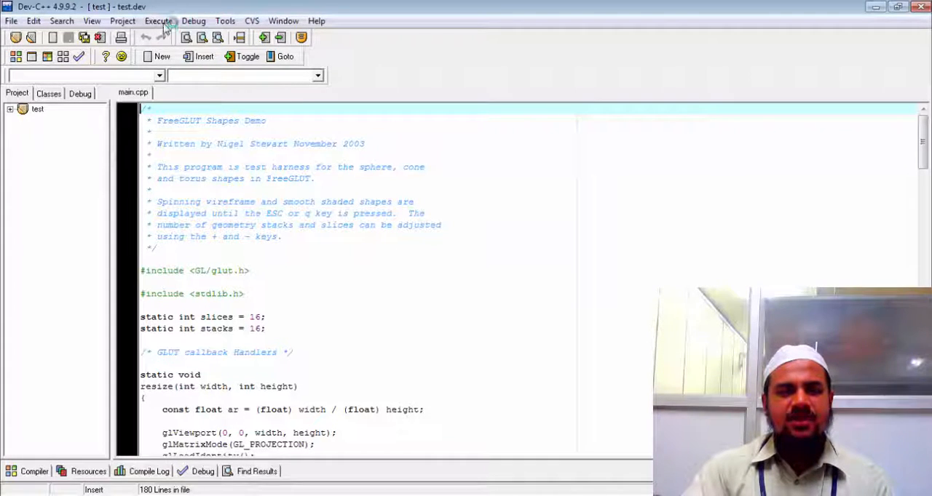
click(157, 21)
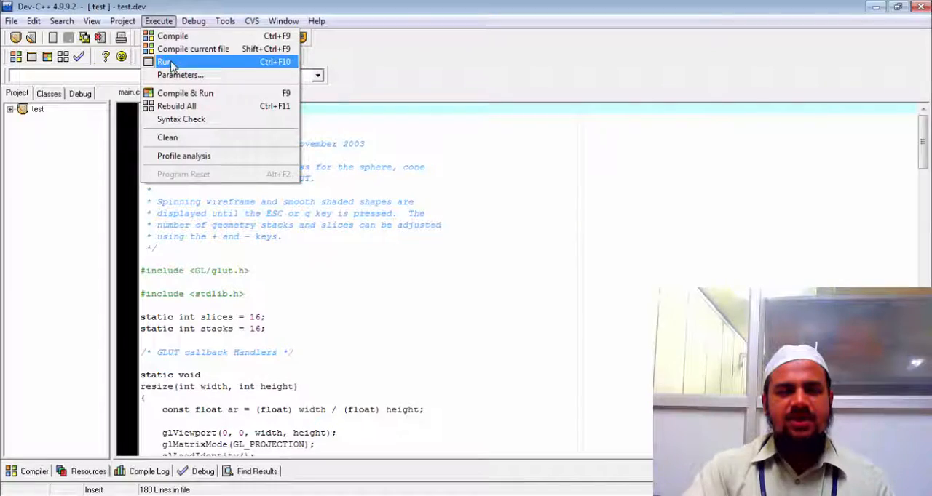
- Run the compiled demo so the FreeGLUT Shapes window appears
click(163, 61)
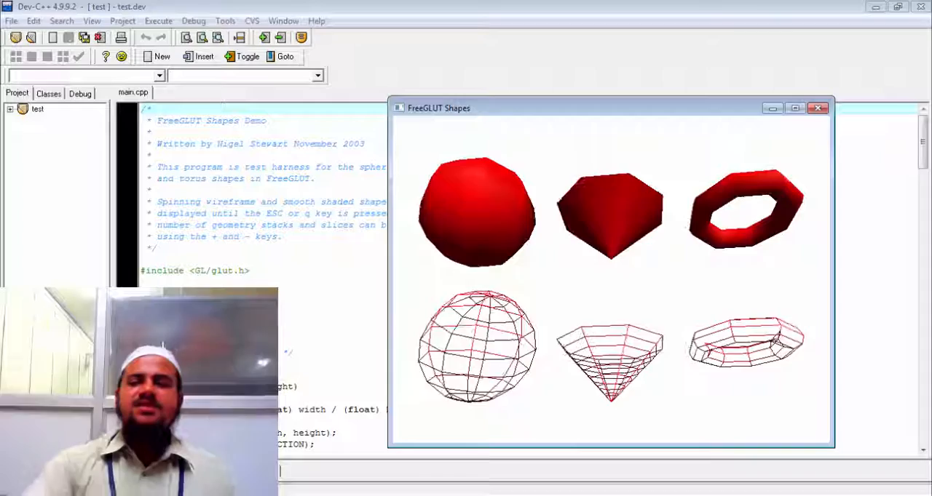
- Close the FreeGLUT Shapes window and scroll back through the demo source
click(818, 108)
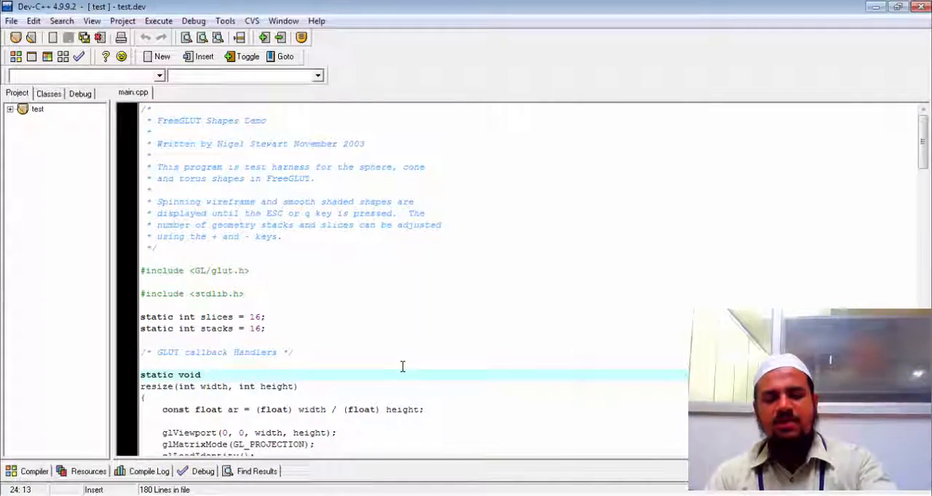
scroll(down, 3)
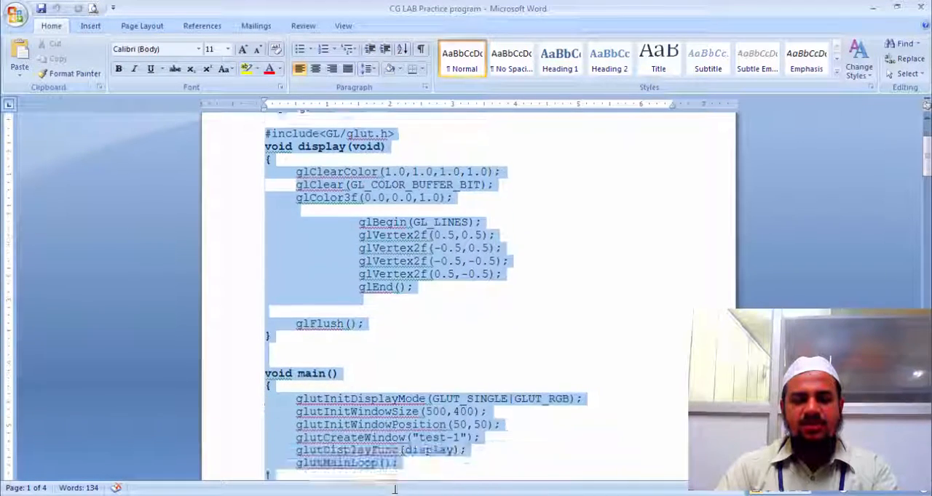
- Copy the selected two-line GLUT drawing program from the Word document
right_click(349, 332)
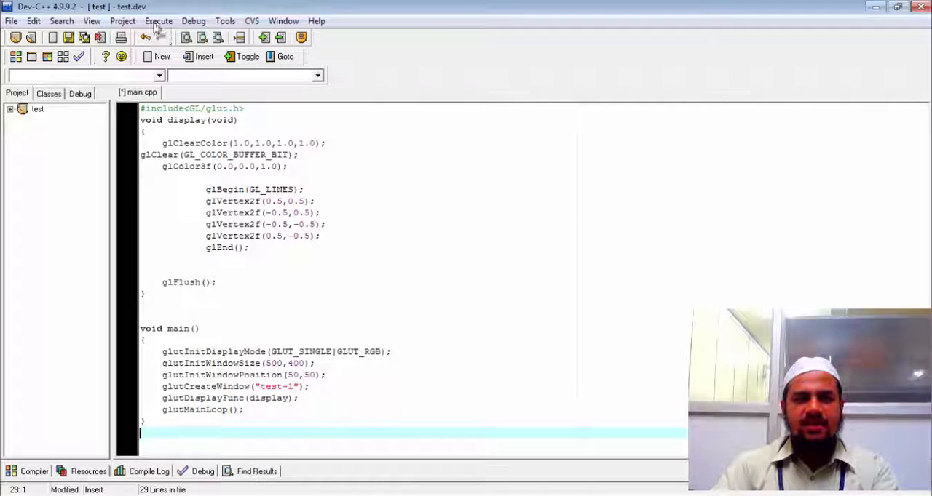
- Compile and run the pasted program, which reports that 'main' must return 'int'
click(157, 20)
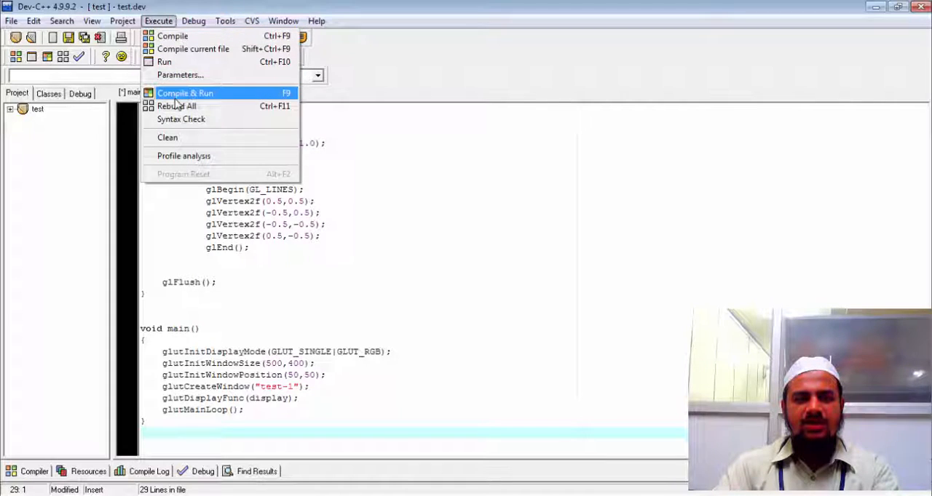
click(184, 93)
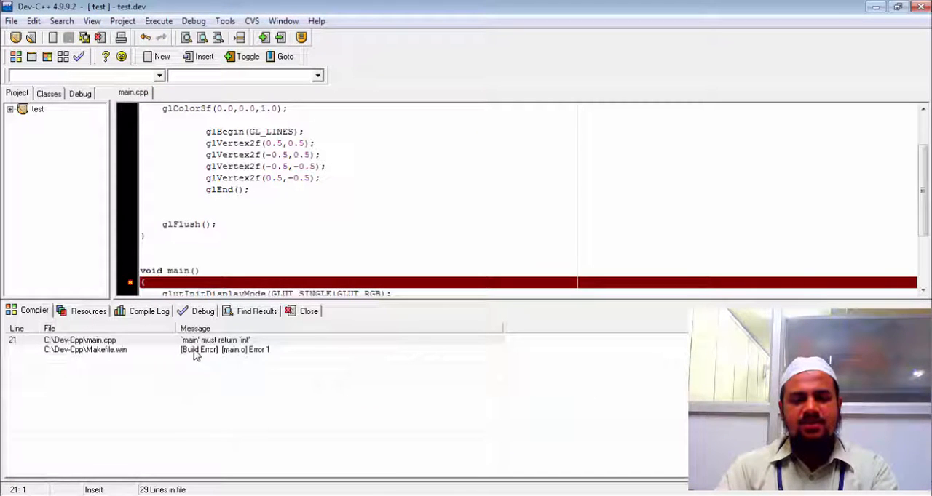
scroll(down, 3)
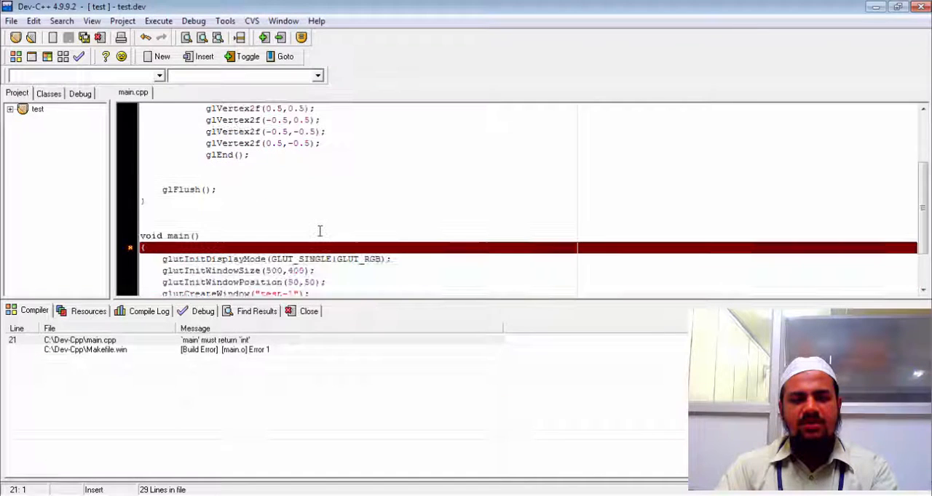
scroll(down, 3)
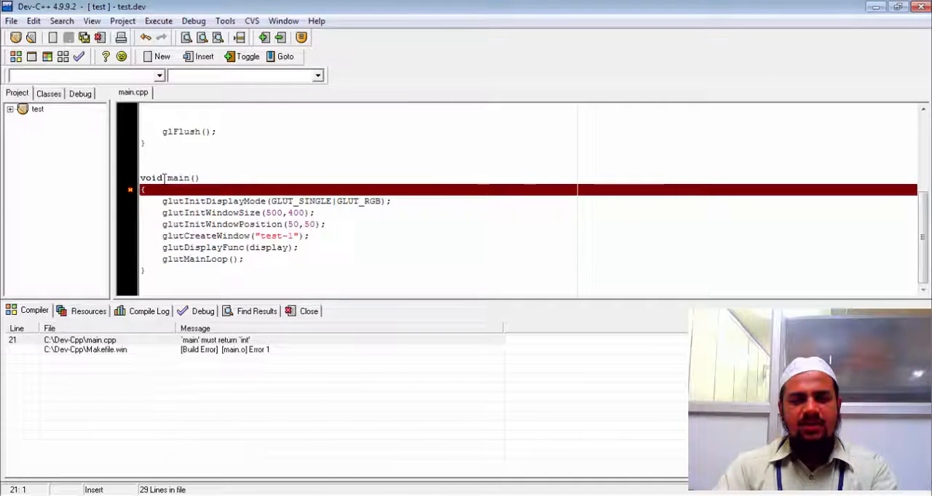
- Declare main as int and end it with return 0; after glutMainLoop()
text(int)
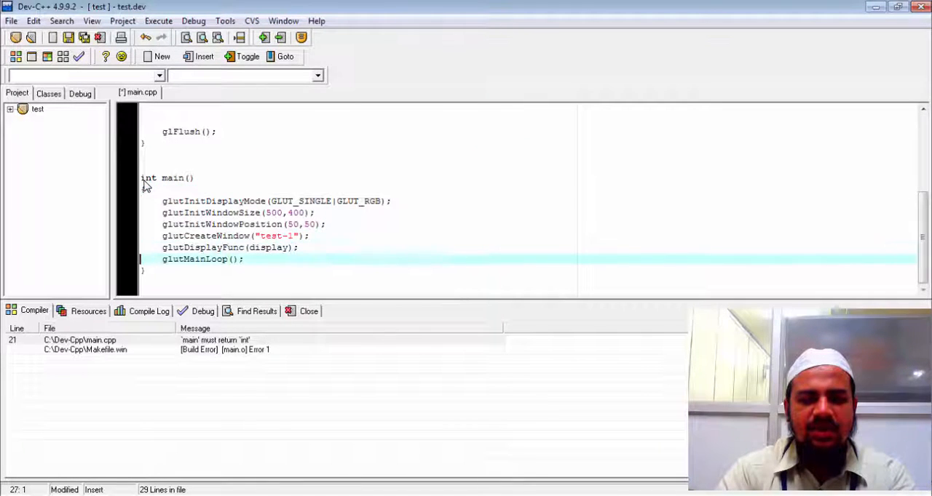
key(Return)
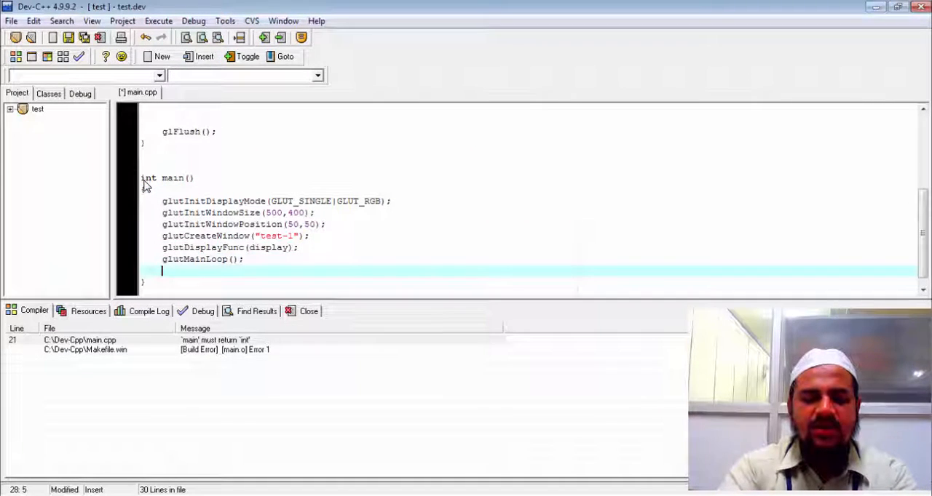
text(return)
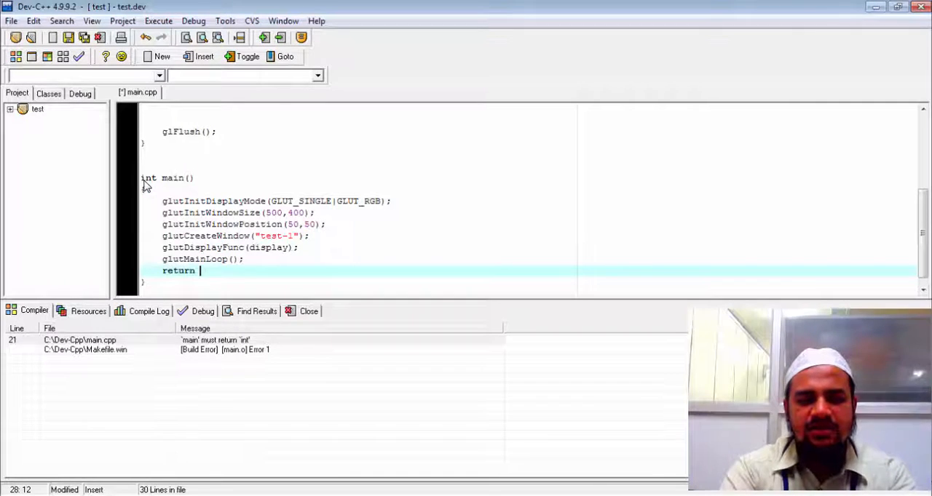
text(0;)
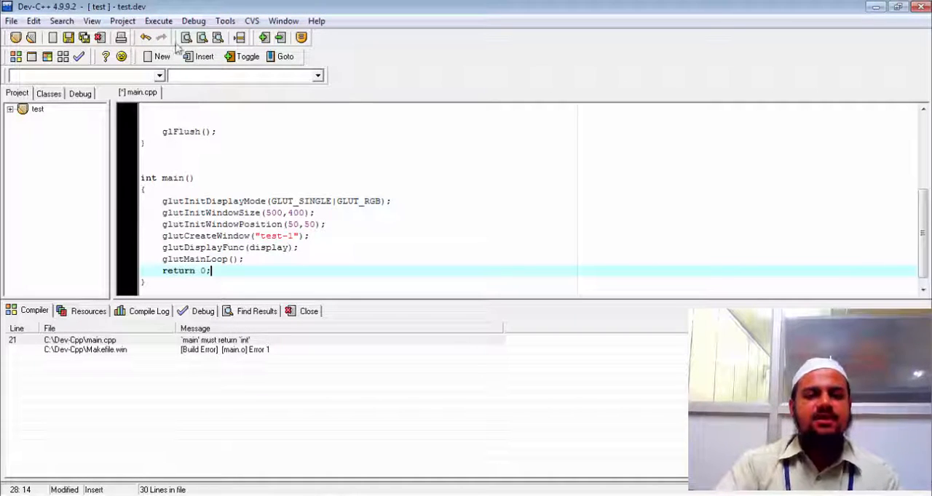
- Compile and run the corrected program so the test-1 window draws two horizontal lines
click(158, 20)
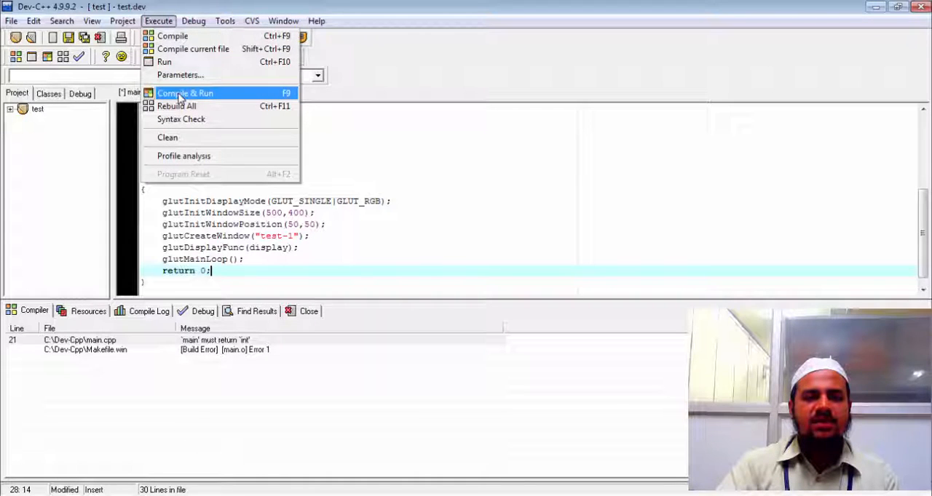
mouse_move(216, 99)
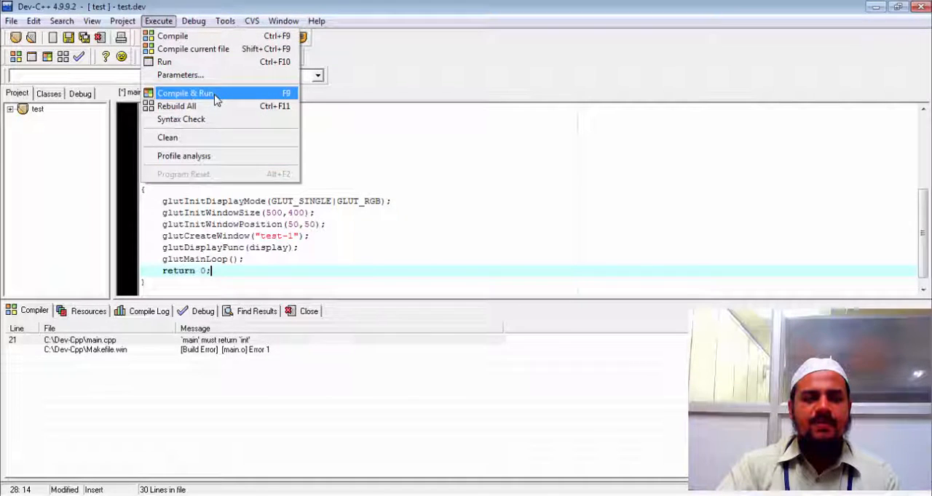
click(185, 94)
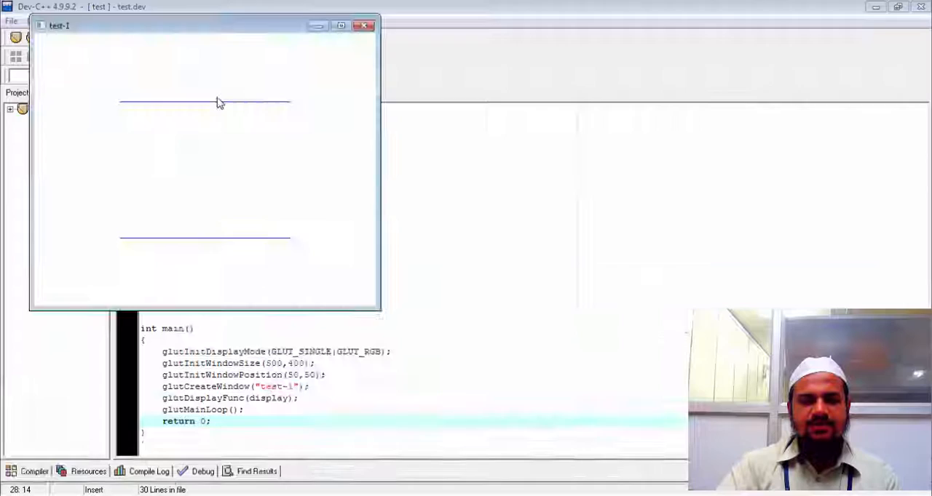